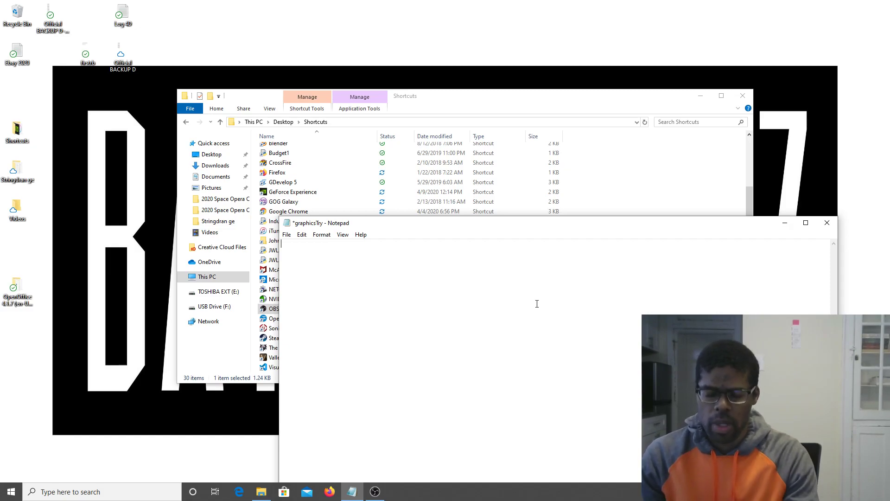
- Write 'import graphics' and 'win = graphics.GraphWin()' on separate lines
text(import graphics)
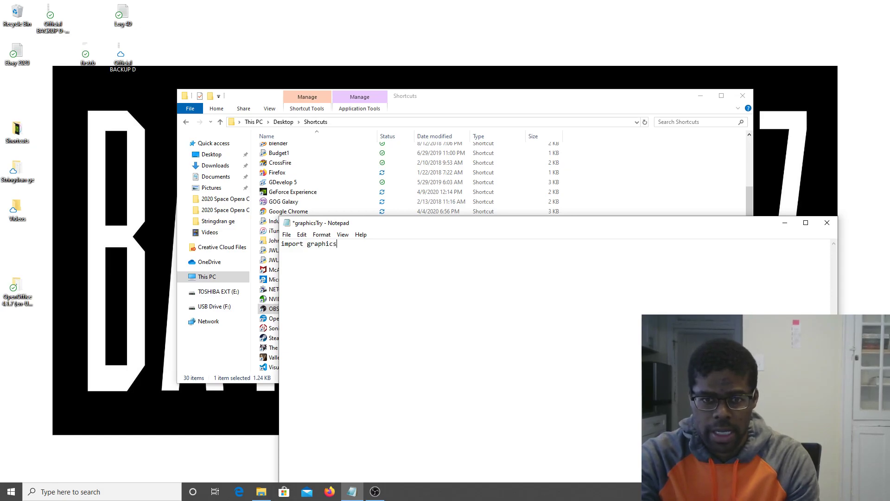
text(win)
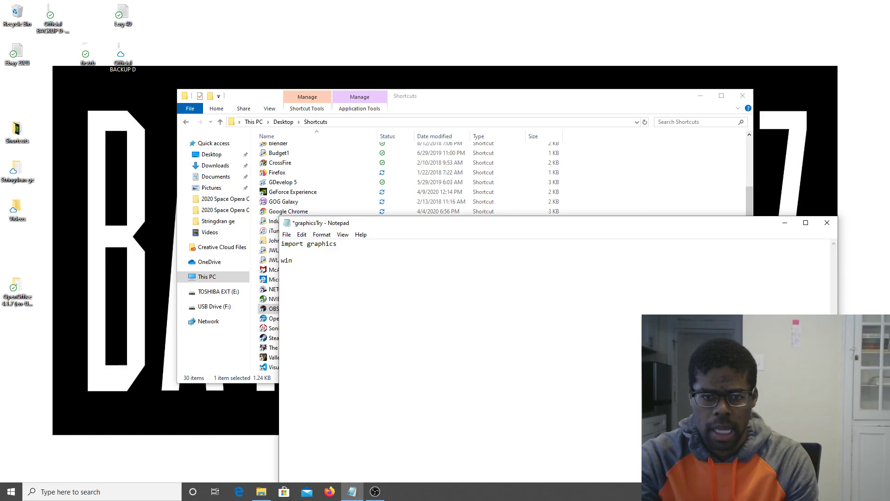
text(.)
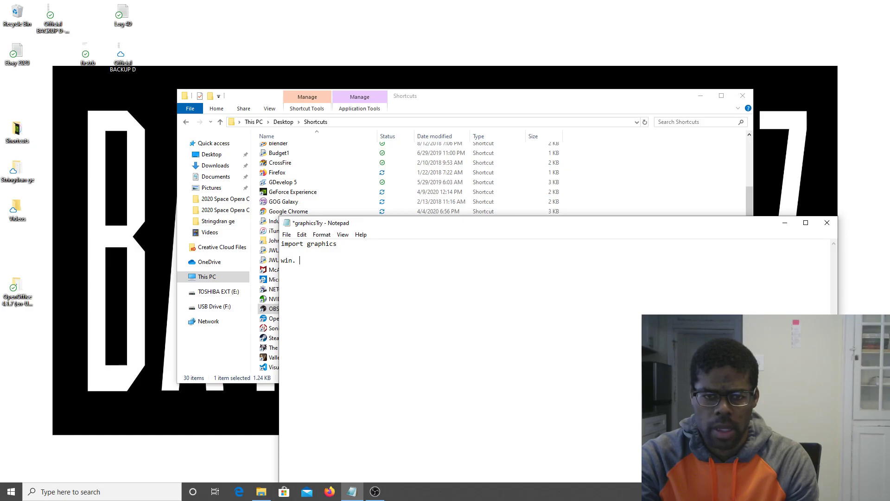
key(Backspace)
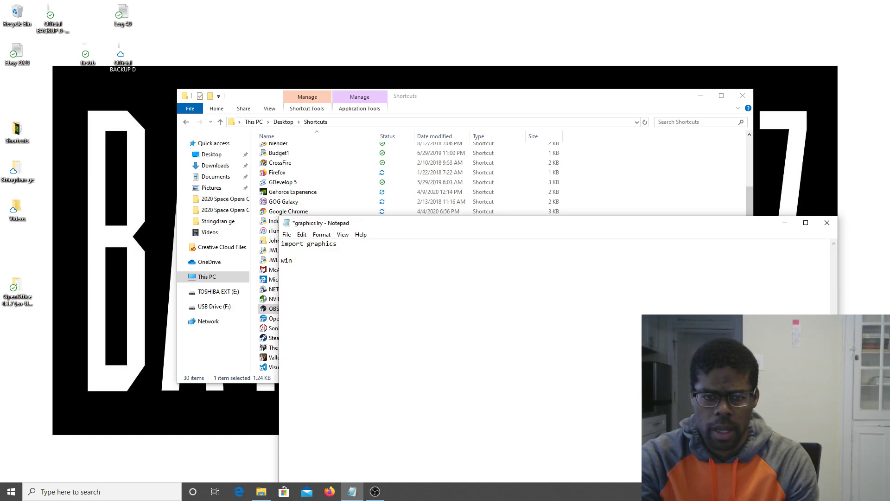
text(= graphic)
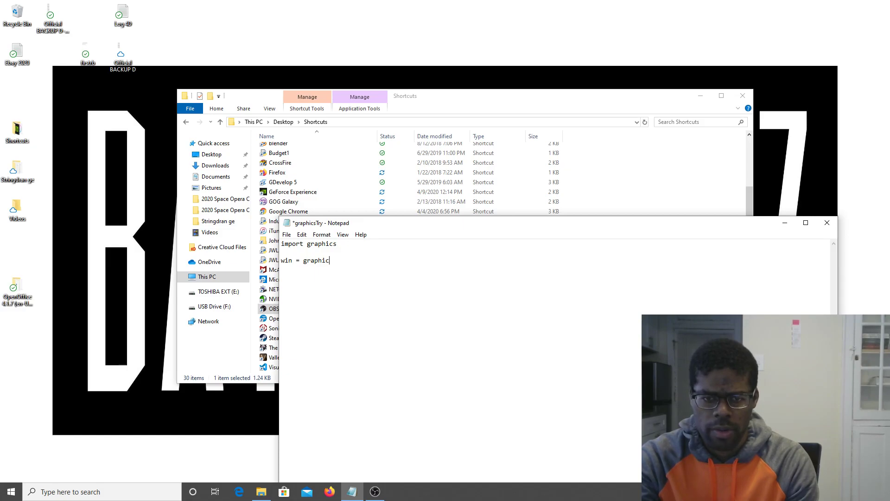
text(s.)
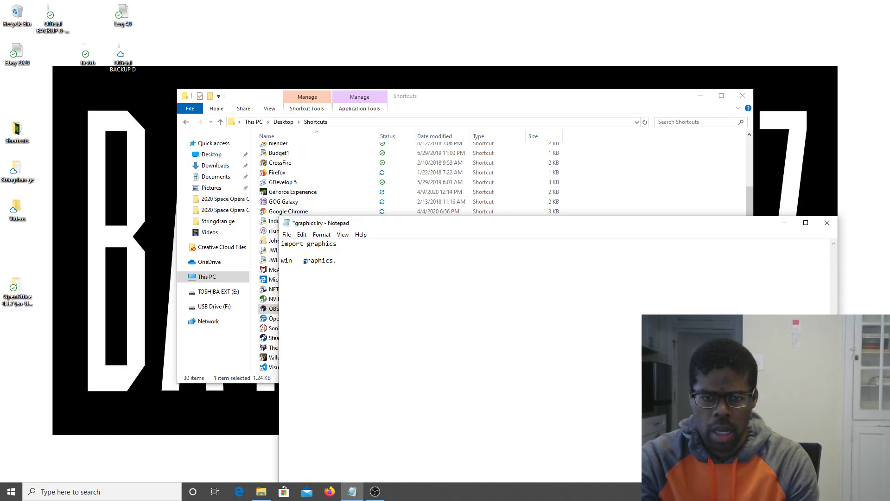
text(Gra)
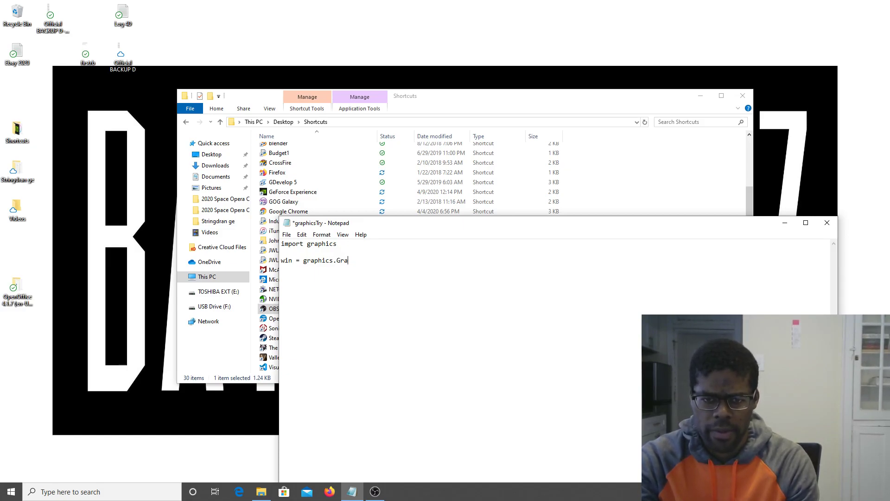
text(phW)
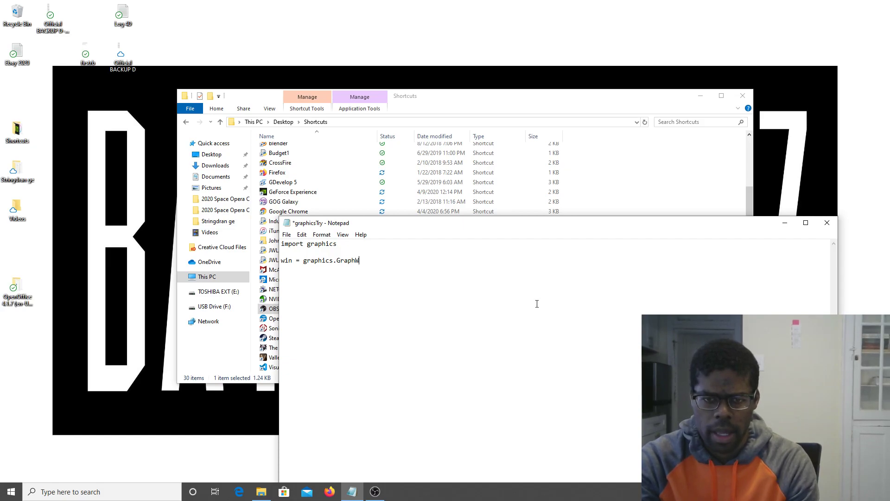
text(in)
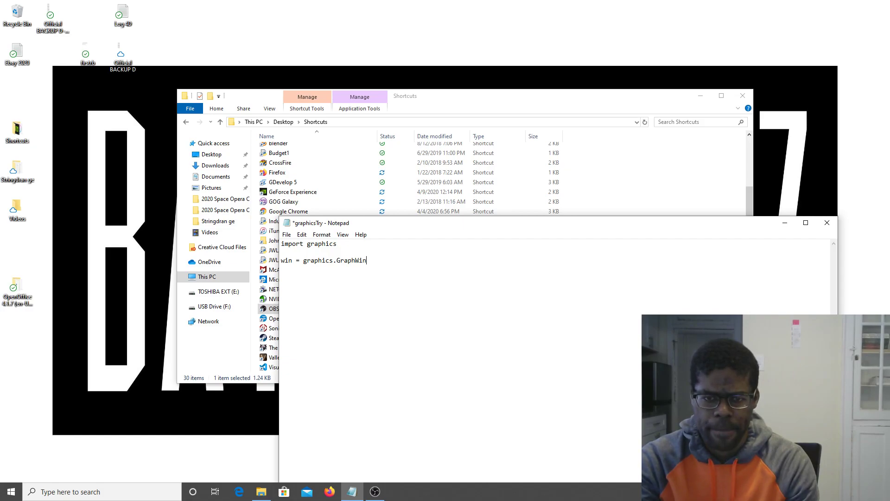
text(())
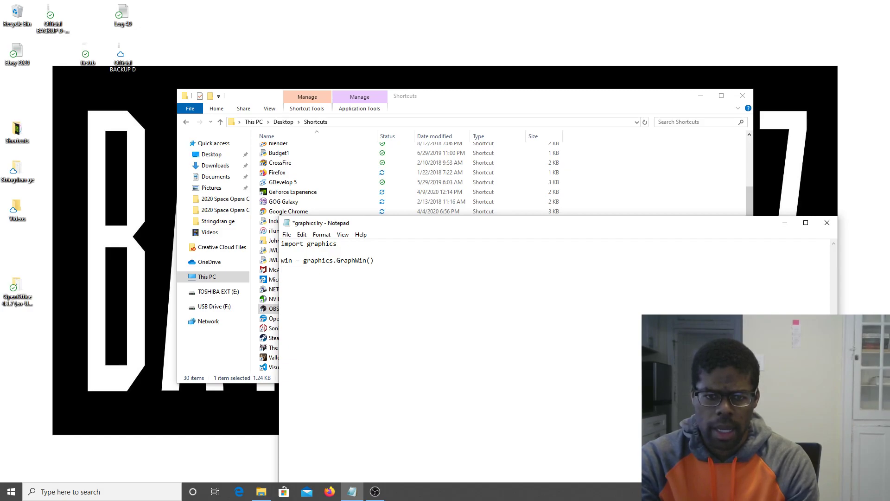
- Add 'gets = input("Please press Enter")' and 'win.close()' on new lines
text(gets)
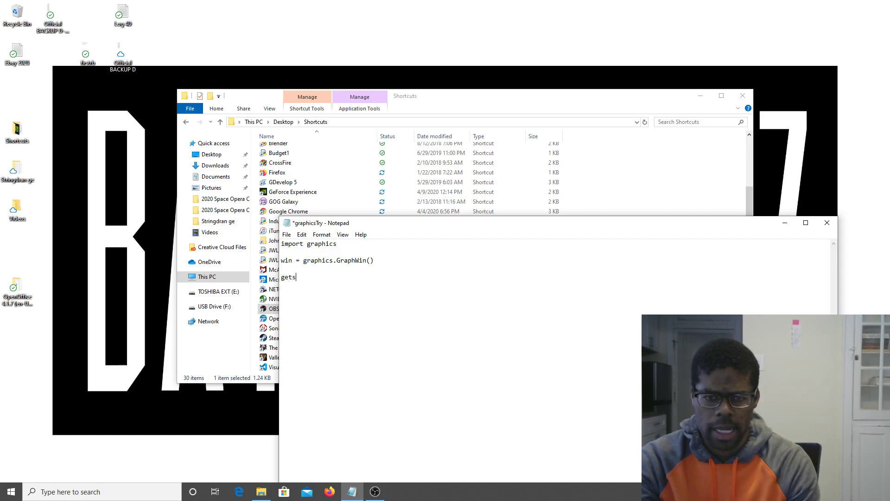
text(= inp)
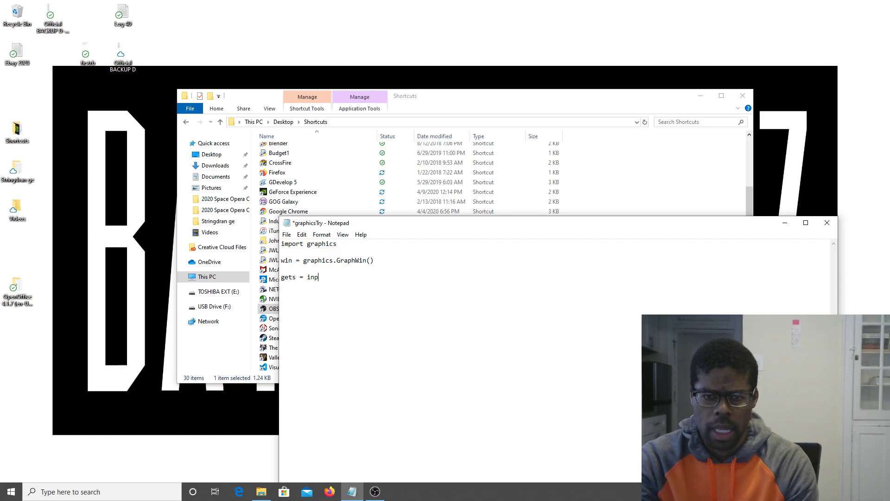
text(ut)
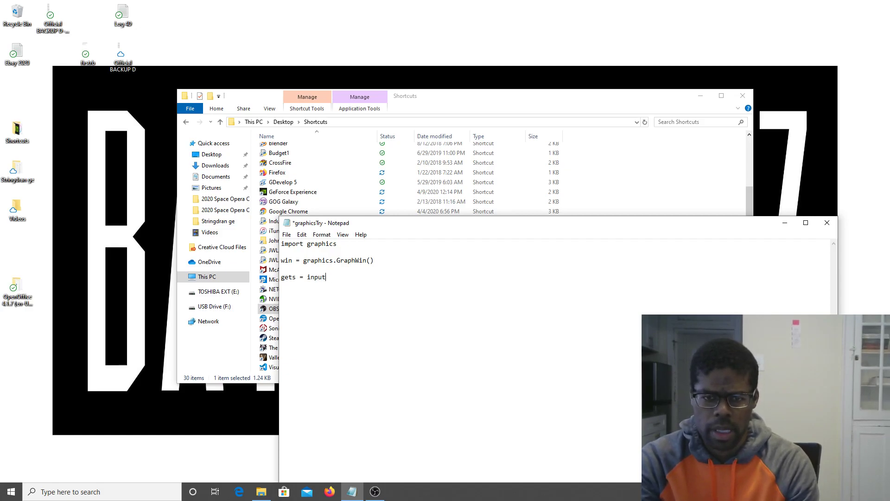
text(("Plea)
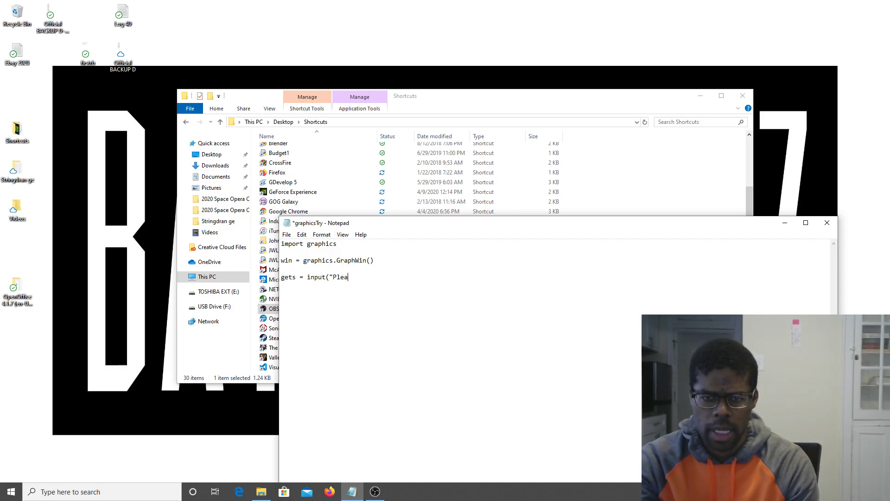
text(se press)
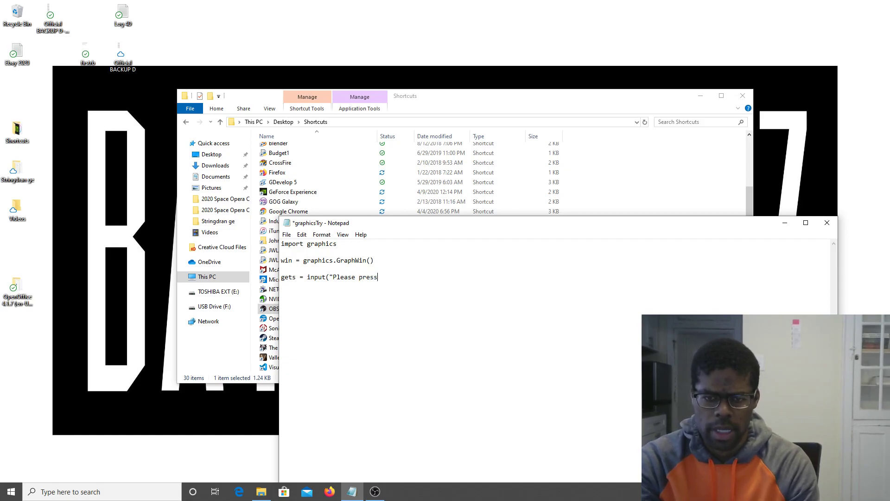
text(Enter")
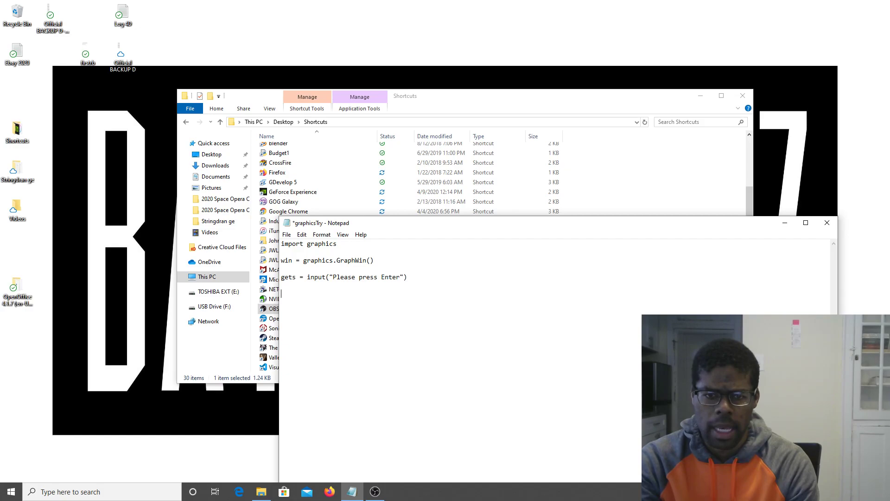
text(win.)
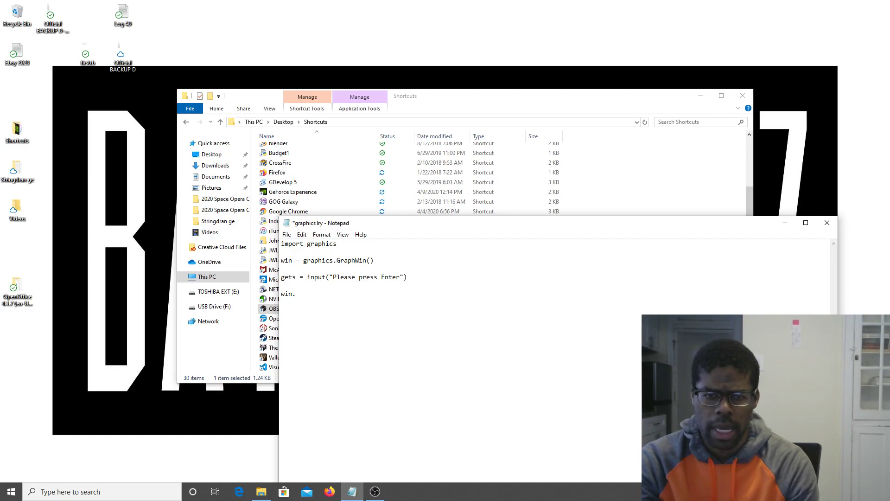
text(close())
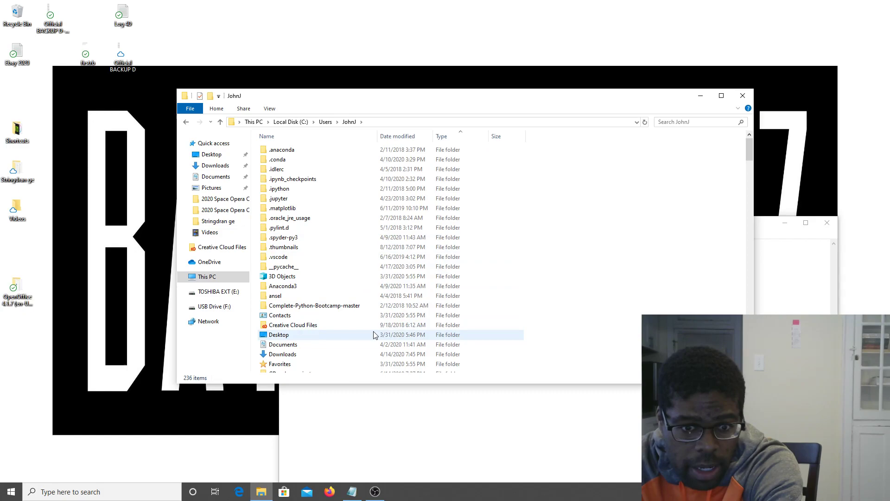
- Run the graphicsTry script from the home folder, showing the console prompt and blank window
scroll(down, 3)
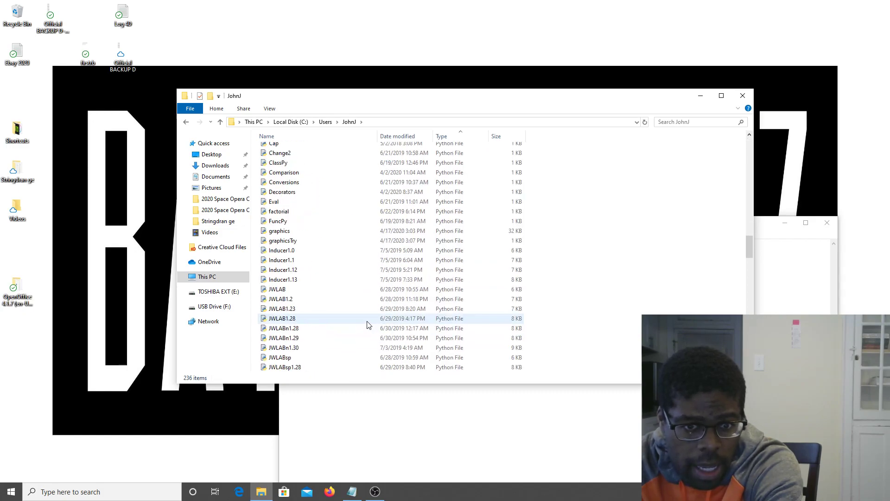
click(286, 240)
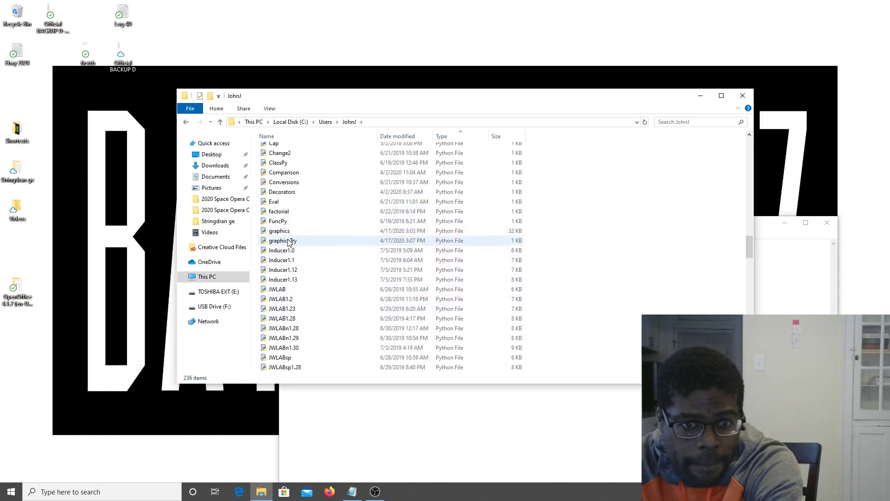
double_click(279, 241)
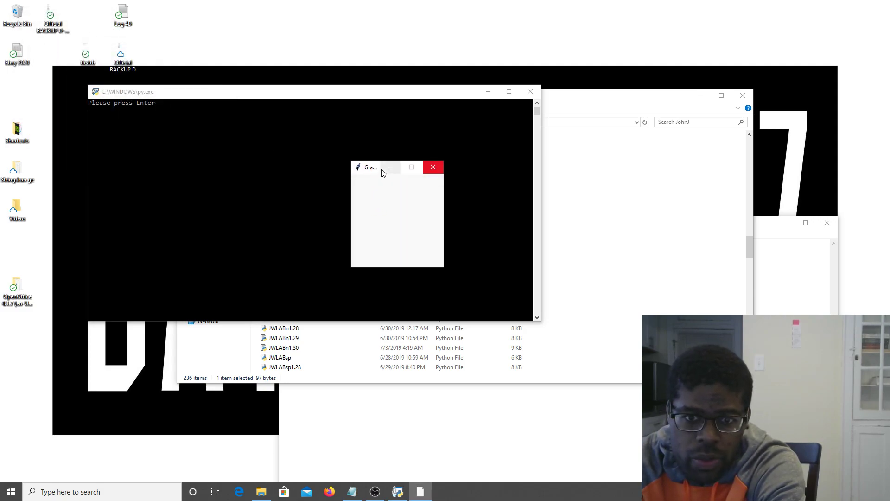
- Drag the blank GraphWin window down and right over the waiting console
drag(372, 167, 446, 170)
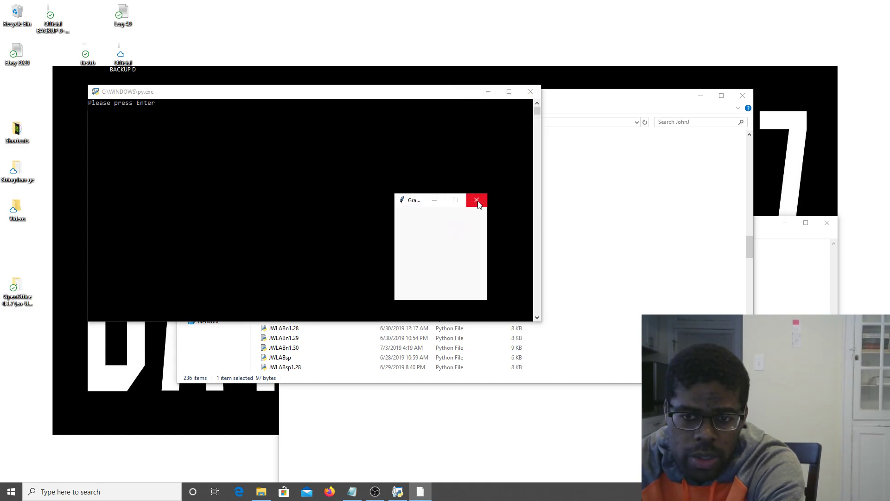
mouse_move(493, 206)
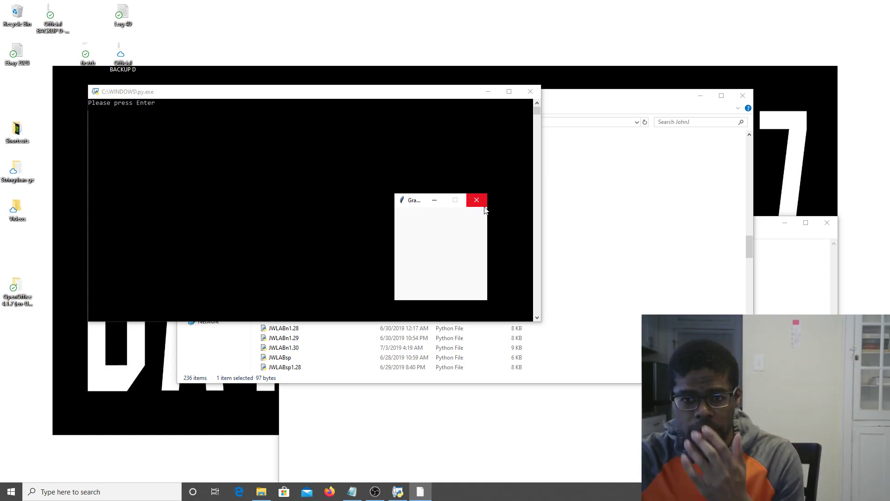
mouse_move(339, 199)
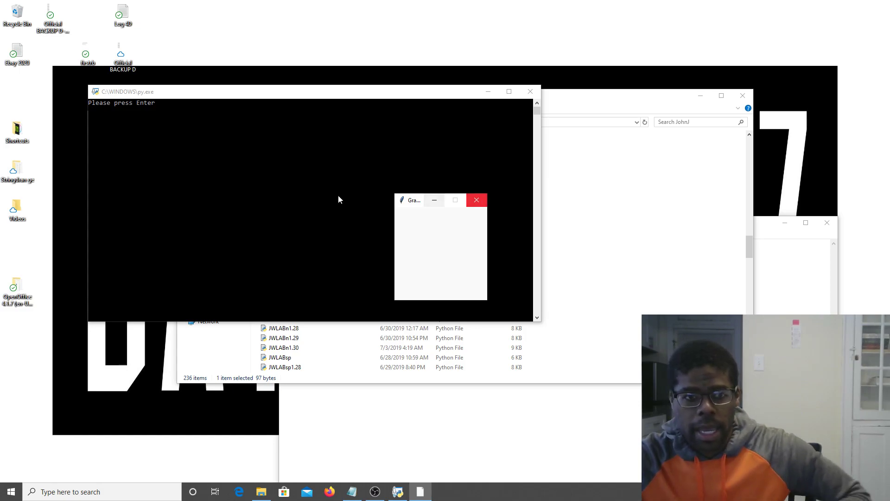
- Finish the script in the console so its windows close, then bring OBS Studio forward
click(477, 199)
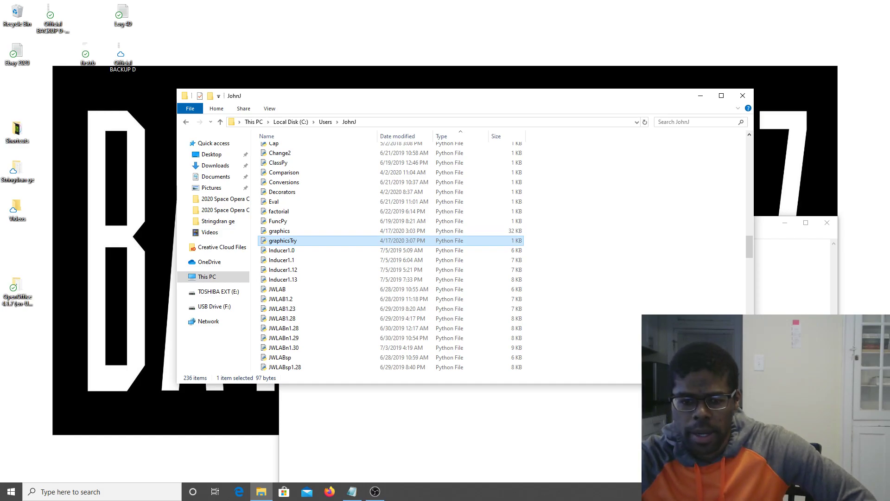
click(374, 492)
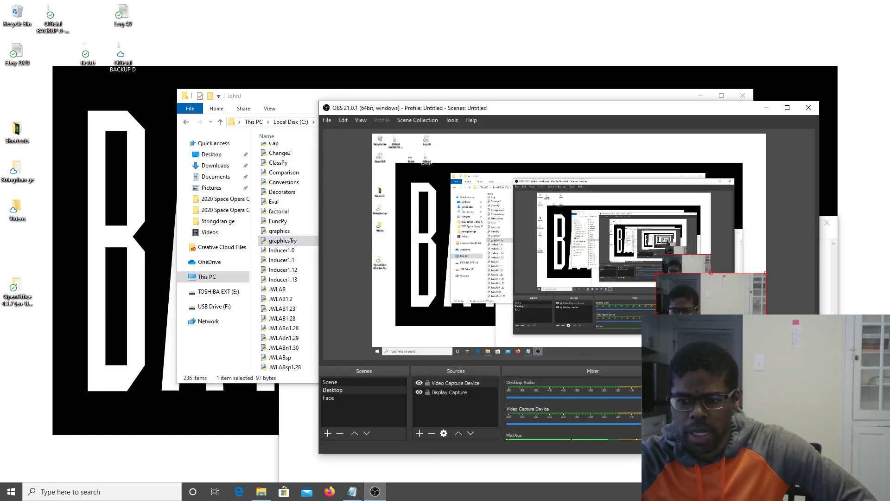